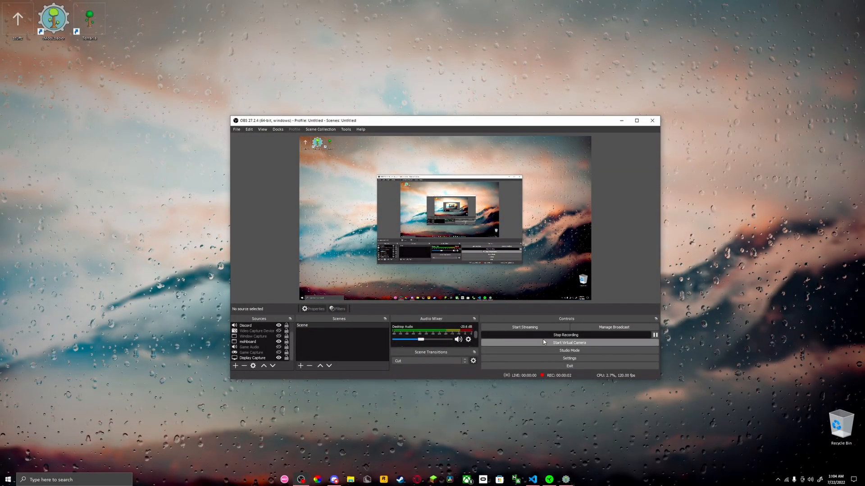
{"action": "mouse_move", "coordinate": [384, 199]}
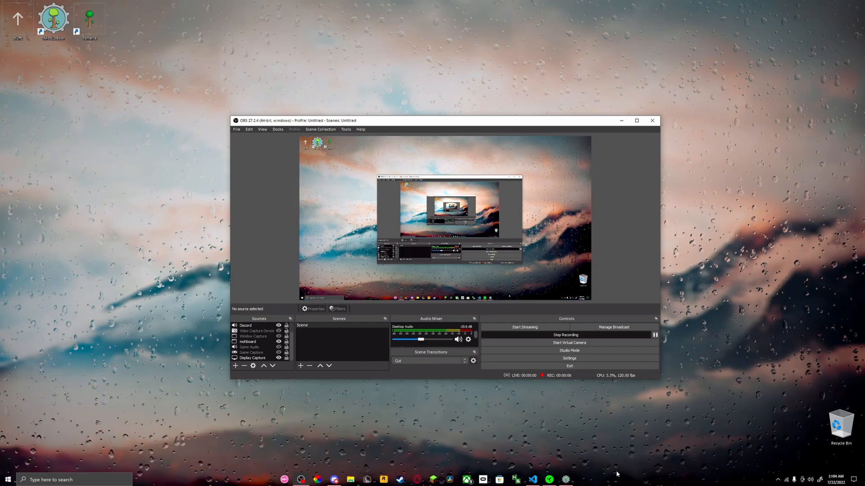
- Bring the VS Code window forward and maximize it over BloodySlime.cs
{"action": "right_click", "coordinate": [565, 479]}
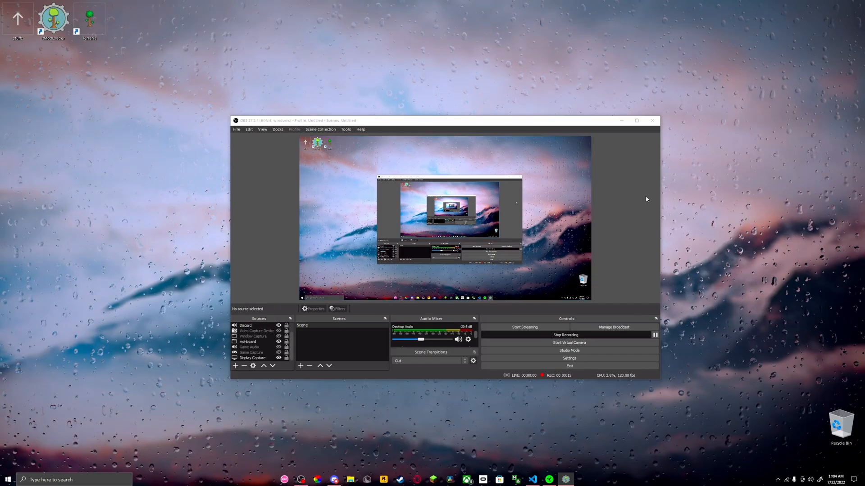
{"action": "mouse_move", "coordinate": [759, 358]}
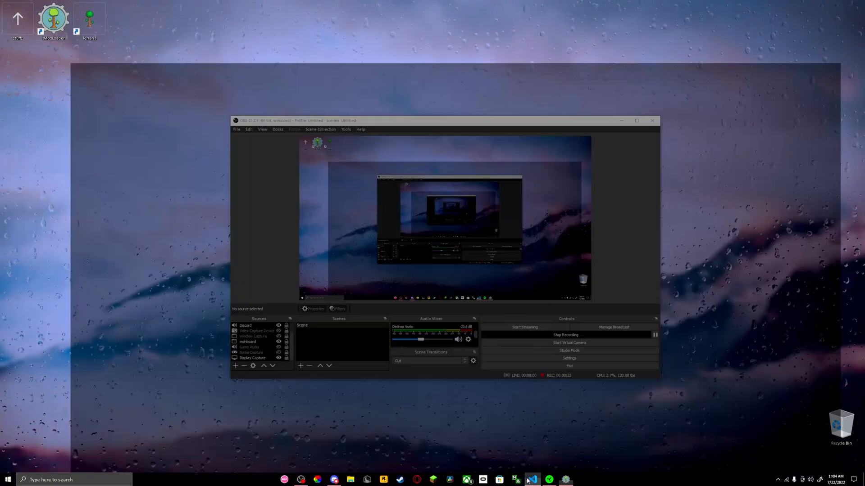
{"action": "left_click", "coordinate": [531, 479]}
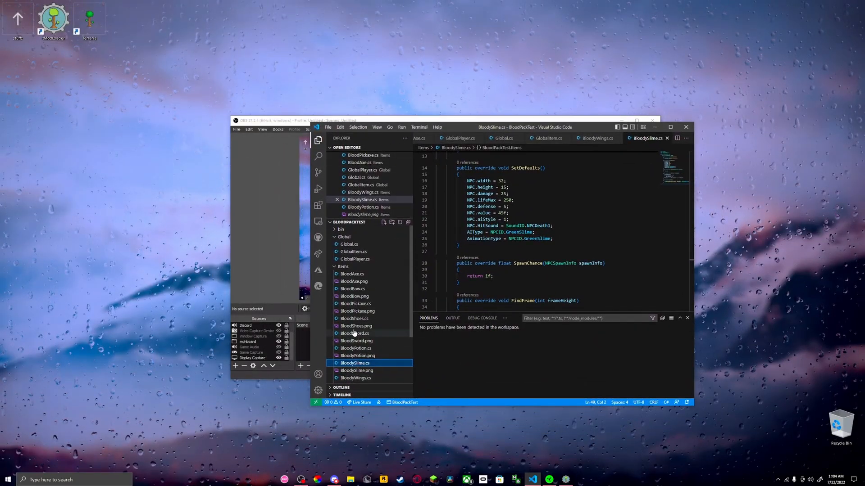
{"action": "scroll", "scroll_direction": "up", "scroll_amount": 3}
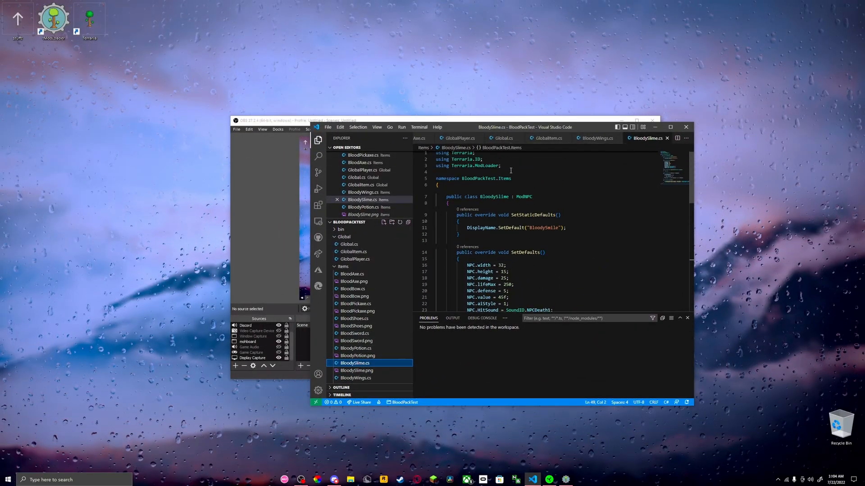
{"action": "scroll", "scroll_direction": "down", "scroll_amount": 3}
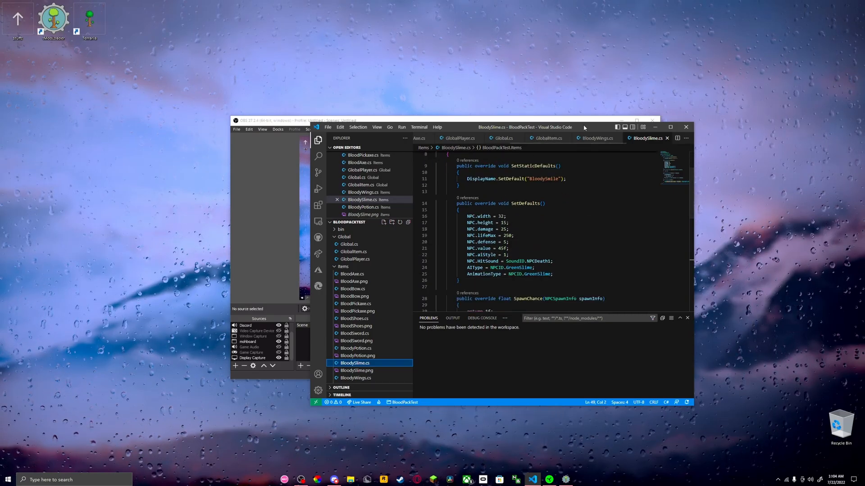
{"action": "left_click", "coordinate": [671, 127]}
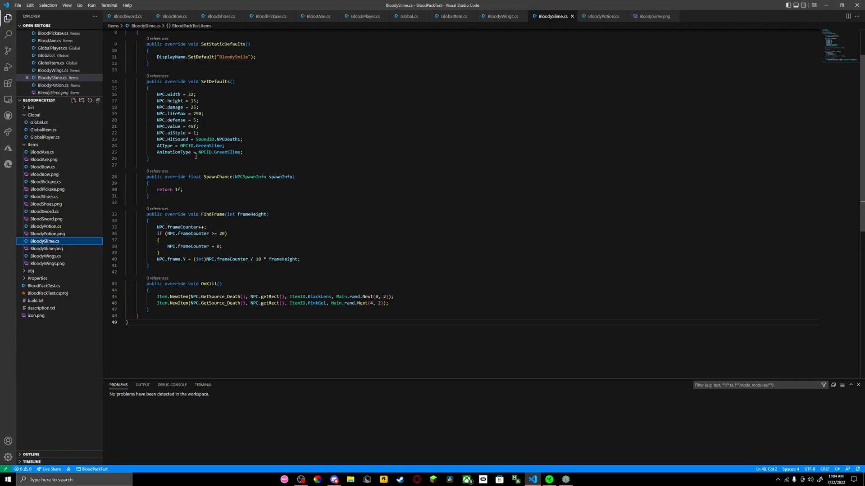
- Select the BloodySlime class name and its ModNPC base class
{"action": "scroll", "scroll_direction": "up", "scroll_amount": 3}
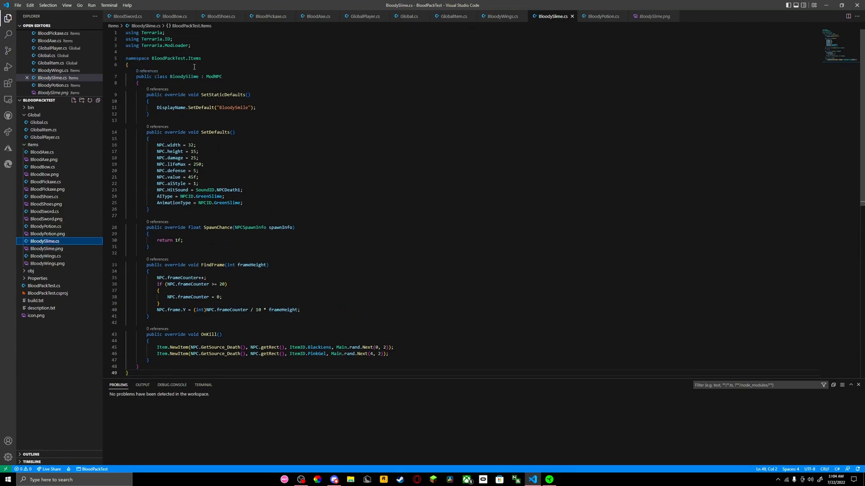
{"action": "double_click", "coordinate": [185, 76]}
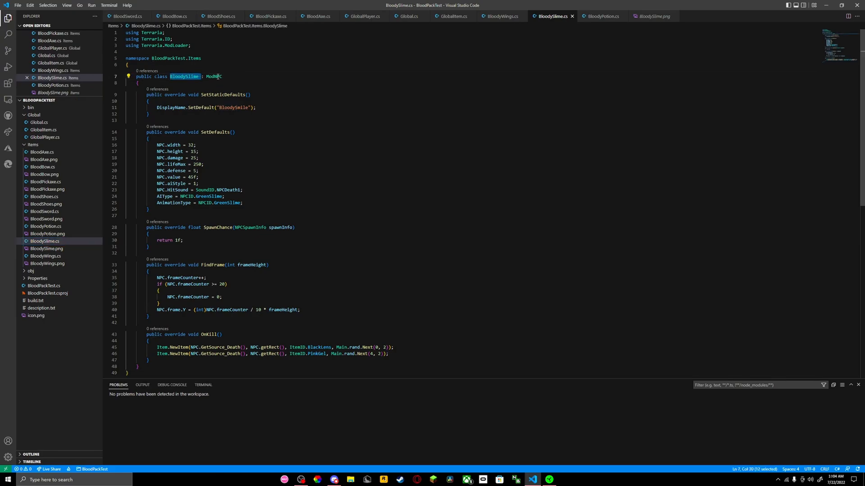
{"action": "double_click", "coordinate": [212, 77]}
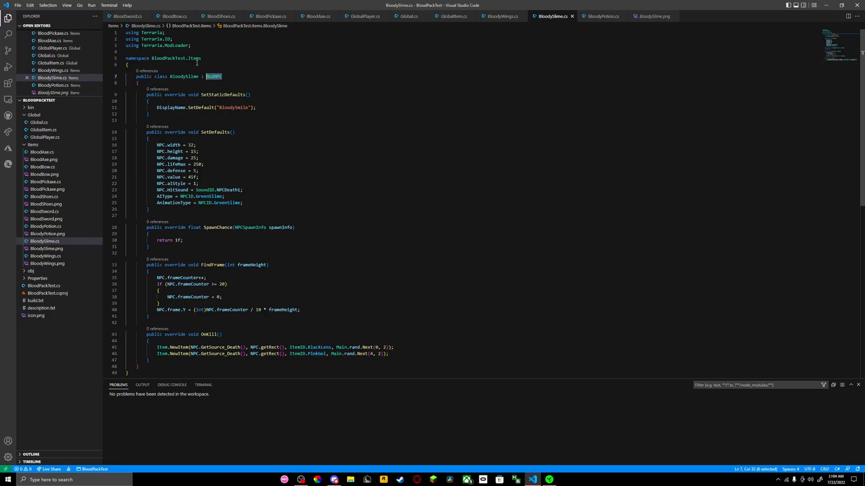
{"action": "mouse_move", "coordinate": [158, 141]}
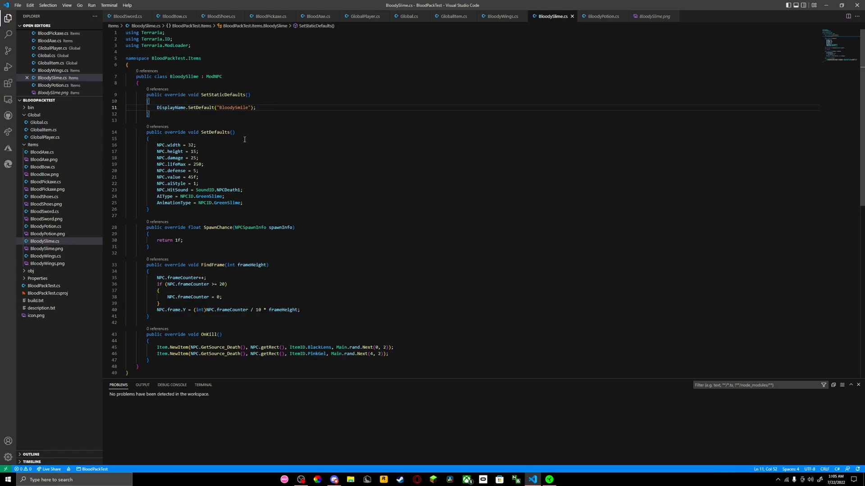
{"action": "mouse_move", "coordinate": [261, 105]}
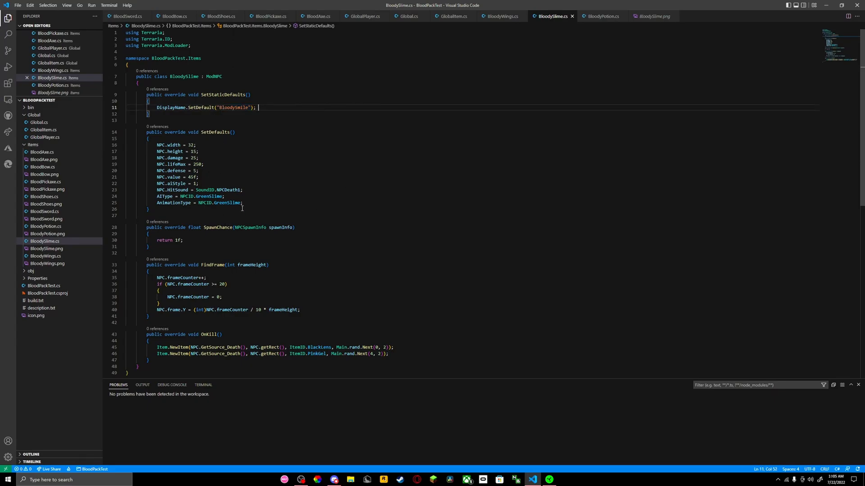
{"action": "double_click", "coordinate": [209, 202]}
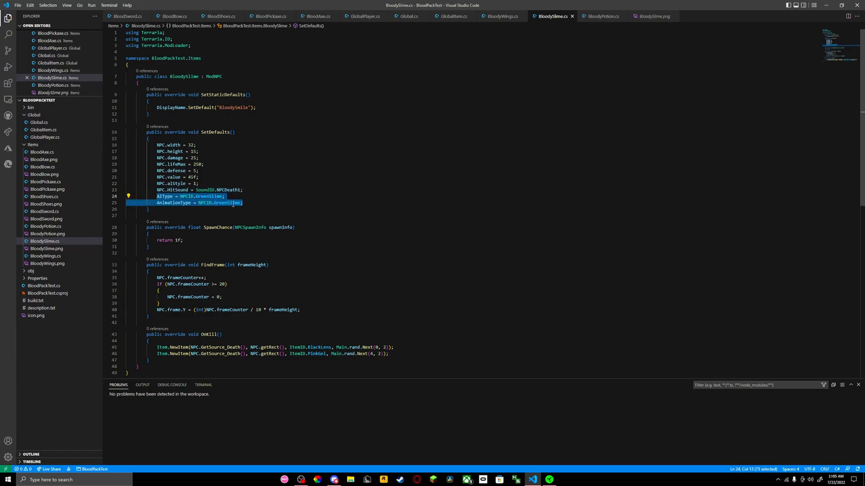
{"action": "left_click", "coordinate": [243, 203]}
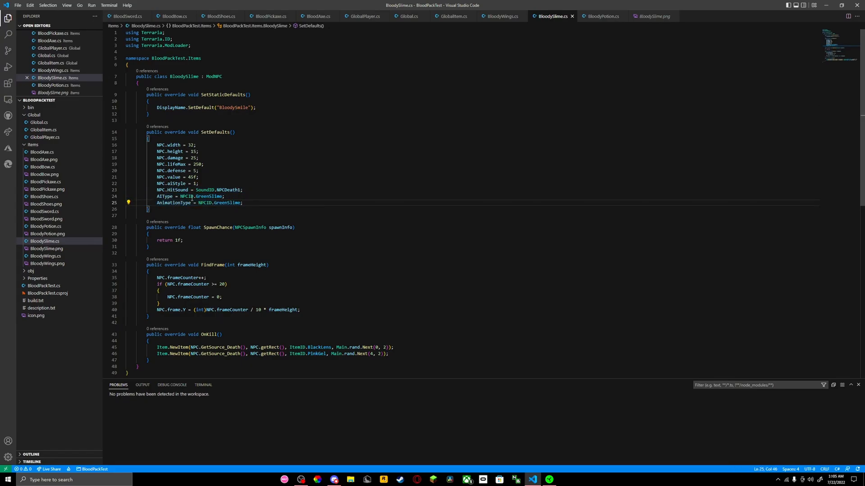
{"action": "left_click", "coordinate": [197, 196]}
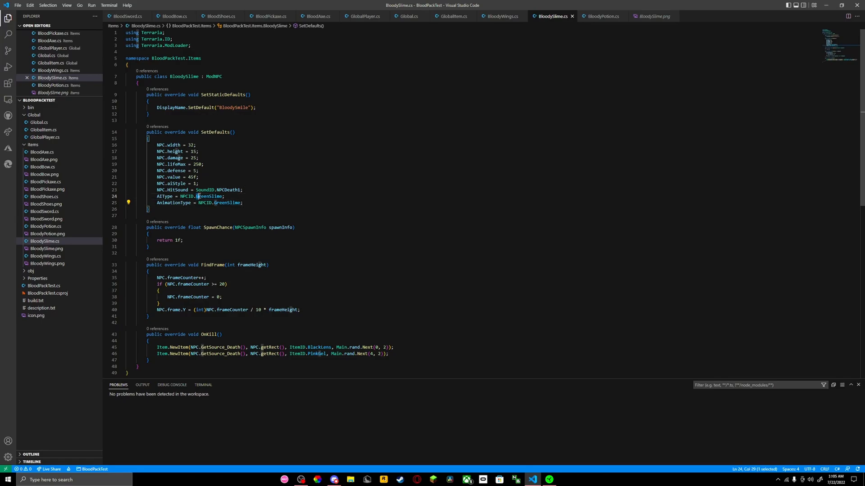
{"action": "left_click", "coordinate": [224, 196]}
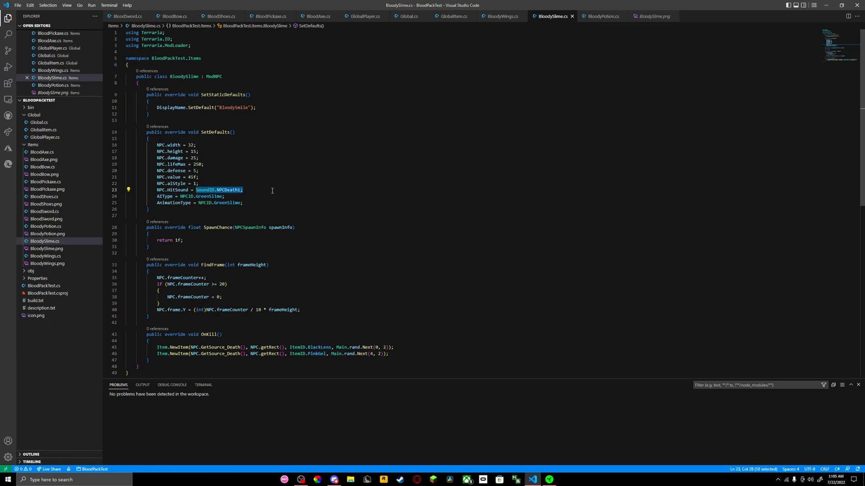
{"action": "mouse_move", "coordinate": [200, 184]}
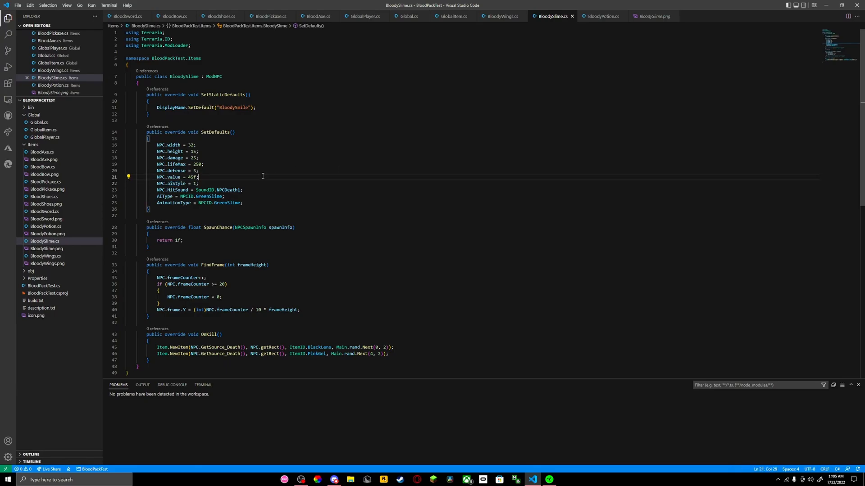
{"action": "triple_click", "coordinate": [177, 177]}
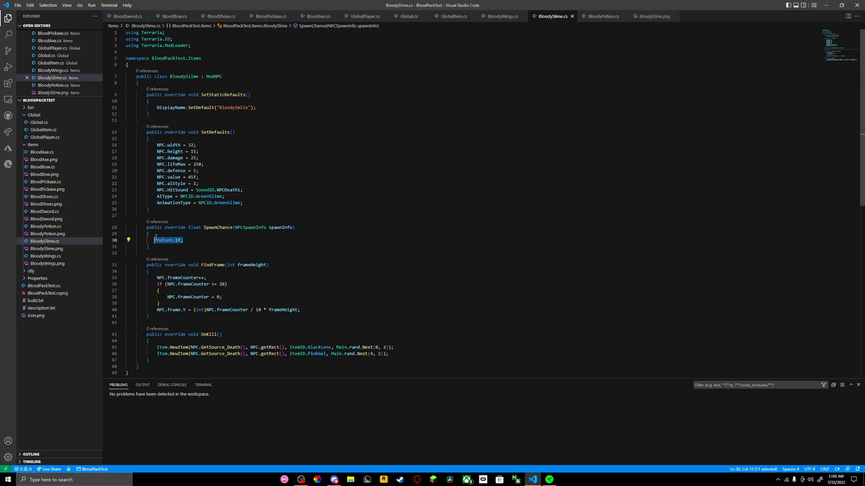
{"action": "mouse_move", "coordinate": [145, 225]}
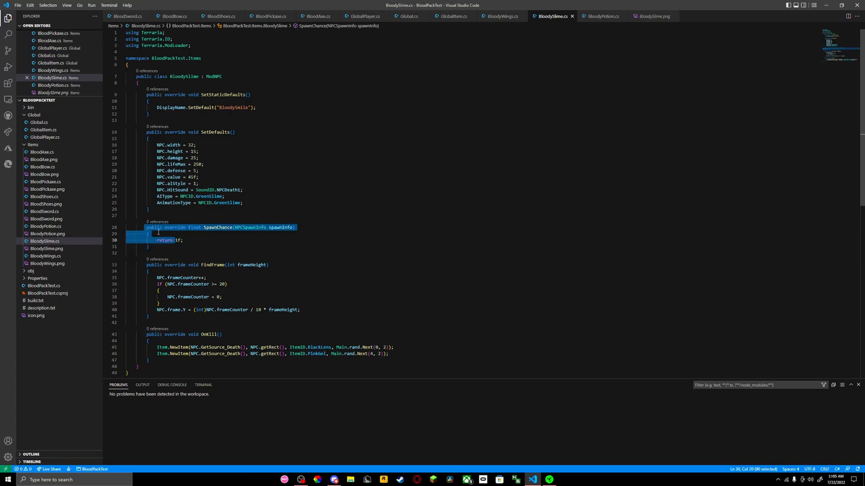
{"action": "left_click", "coordinate": [177, 240]}
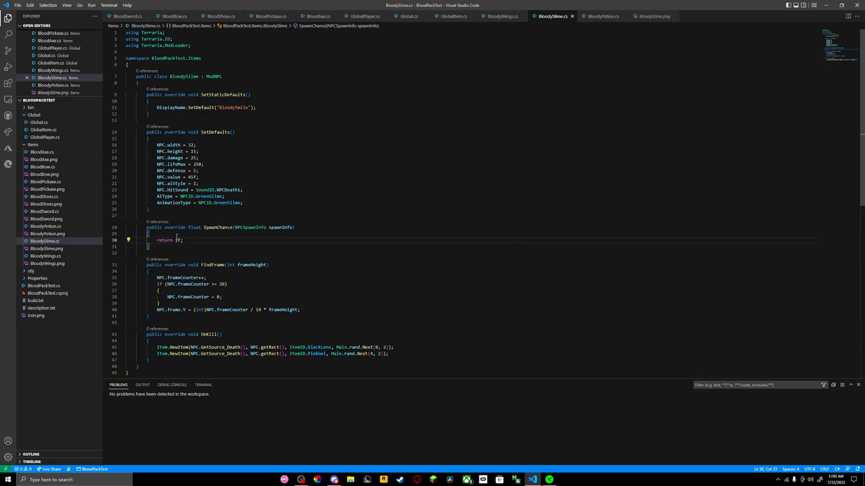
{"action": "type", "text": "1"}
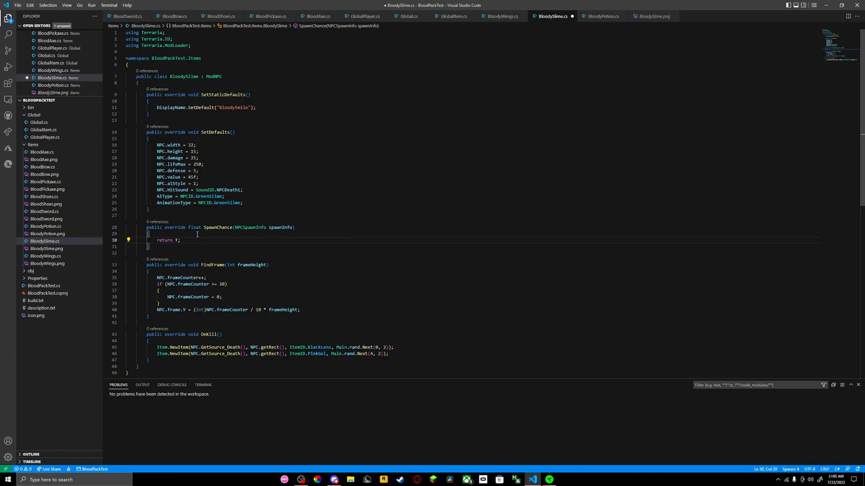
{"action": "type", "text": "0.0000000"}
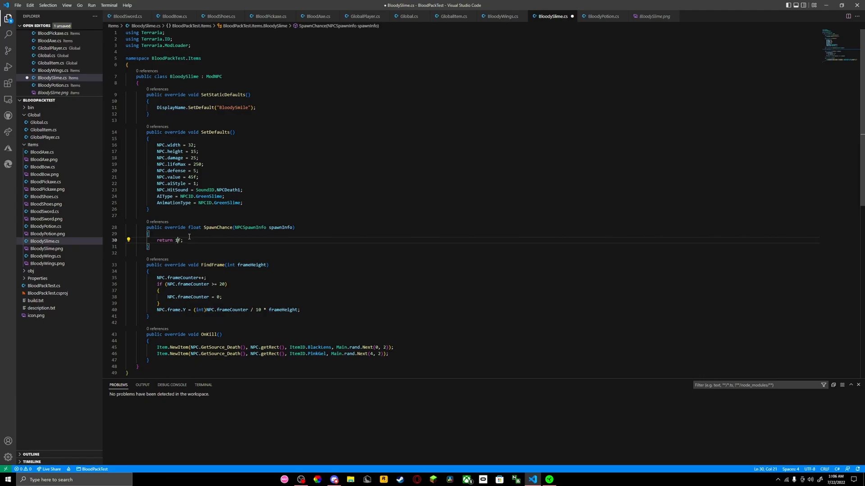
{"action": "type", "text": "1"}
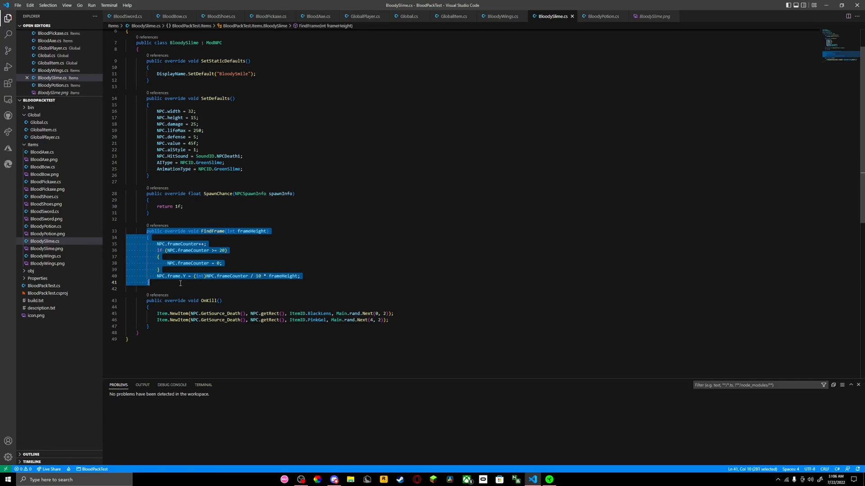
{"action": "left_click", "coordinate": [281, 279]}
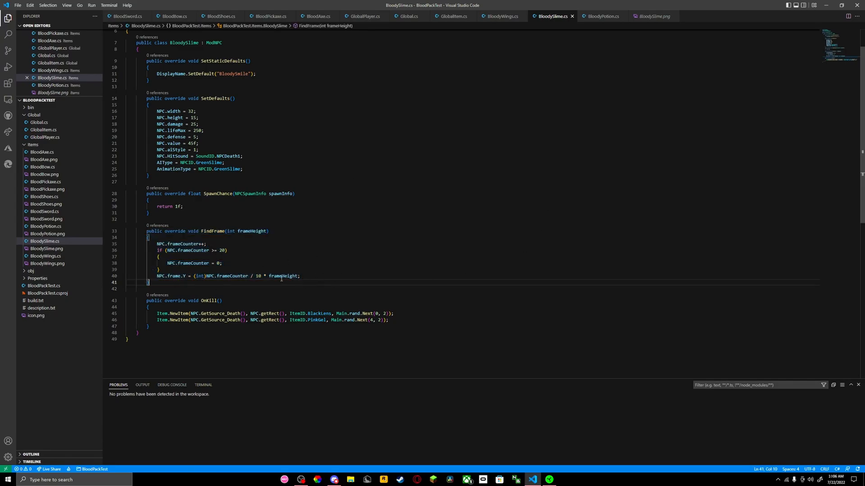
{"action": "mouse_move", "coordinate": [147, 300]}
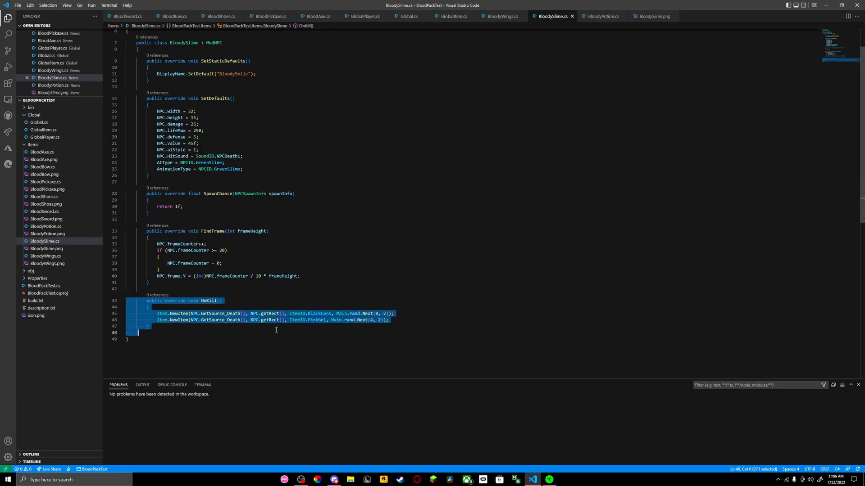
{"action": "left_click", "coordinate": [445, 341]}
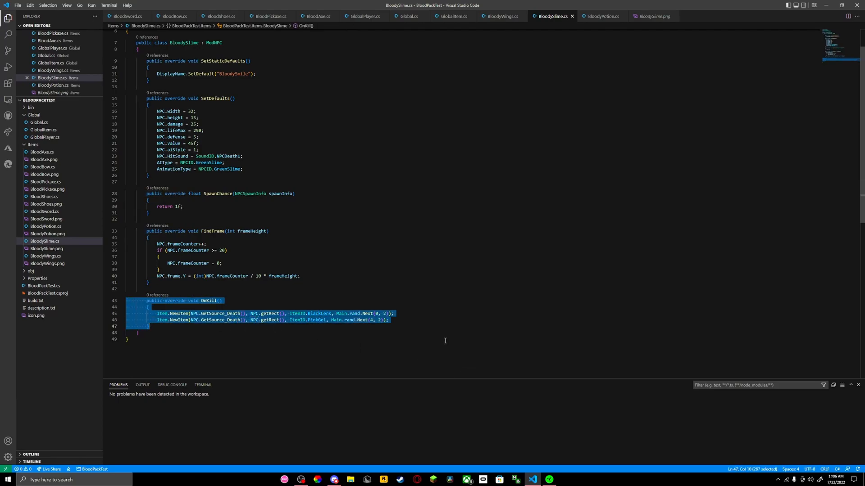
{"action": "left_click", "coordinate": [353, 313]}
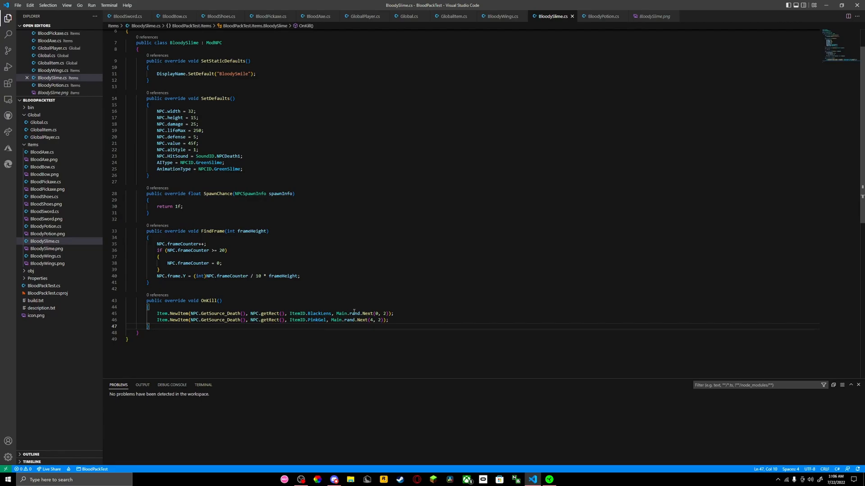
{"action": "double_click", "coordinate": [317, 320]}
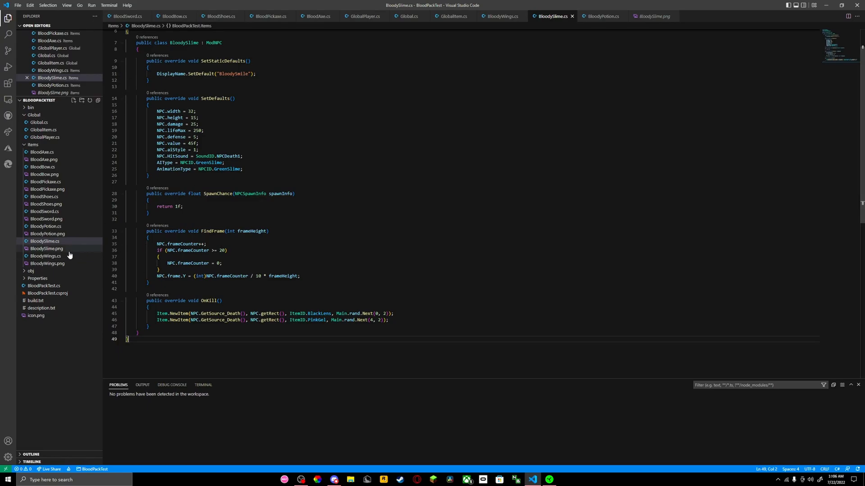
- Open BloodySlime.png and zoom into the red slime sprite preview
{"action": "left_click", "coordinate": [46, 248]}
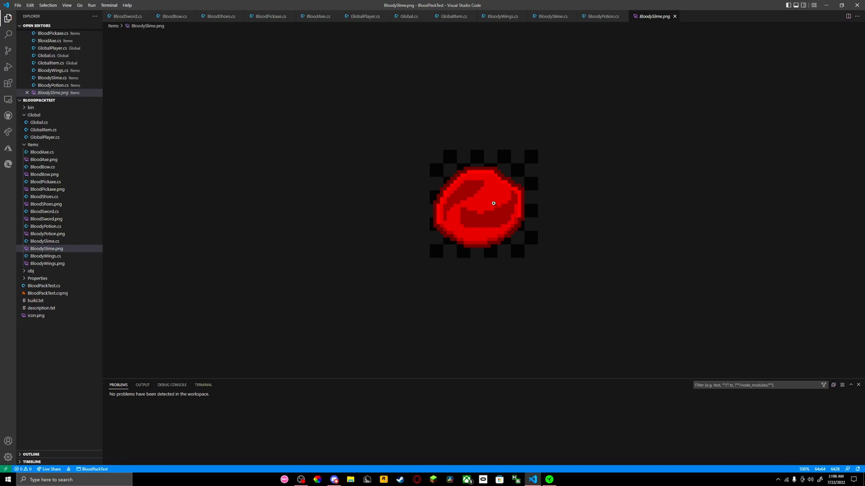
{"action": "scroll", "scroll_direction": "up", "scroll_amount": 3}
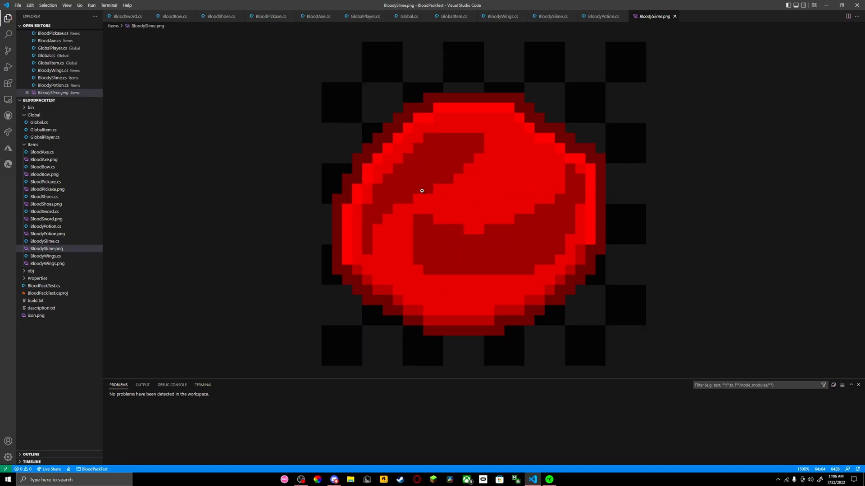
{"action": "mouse_move", "coordinate": [61, 263]}
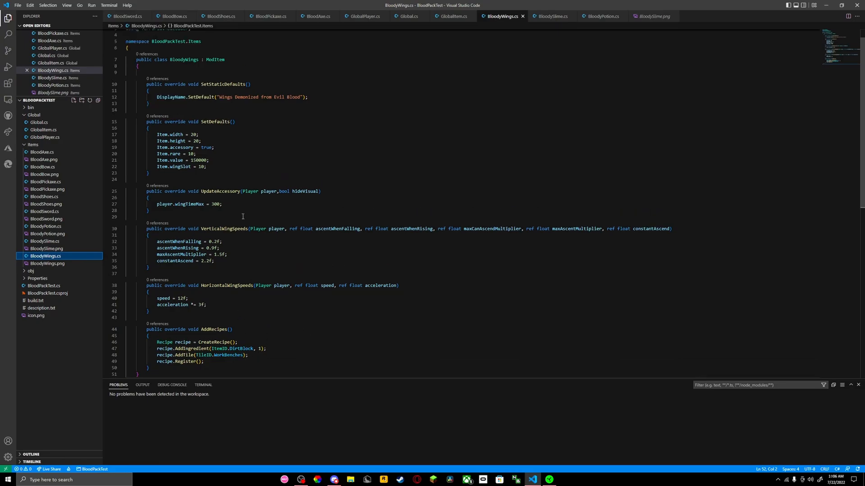
{"action": "scroll", "scroll_direction": "up", "scroll_amount": 3}
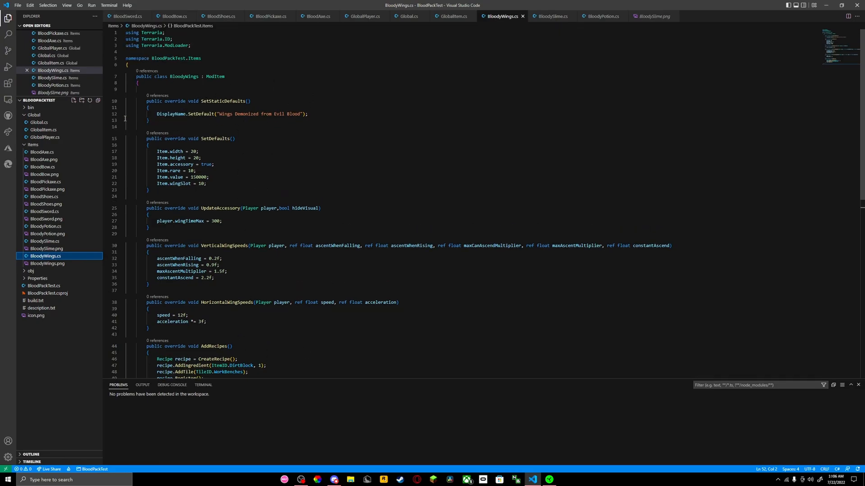
{"action": "triple_click", "coordinate": [231, 114]}
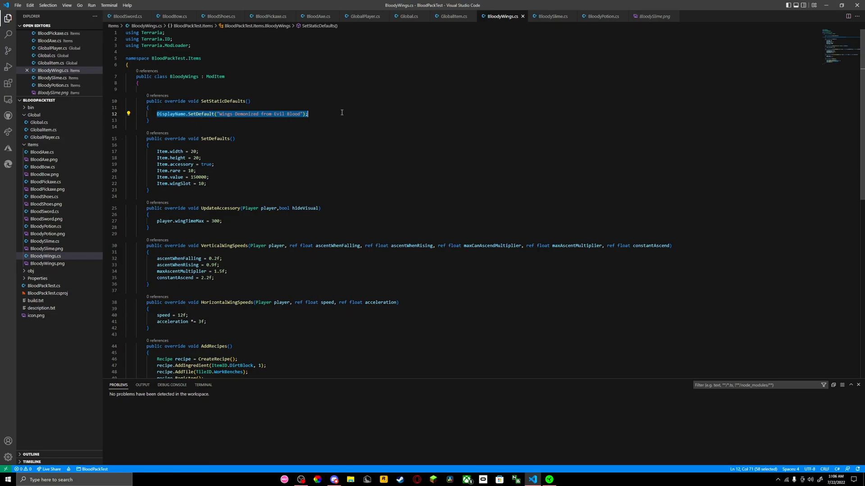
{"action": "left_click", "coordinate": [338, 117]}
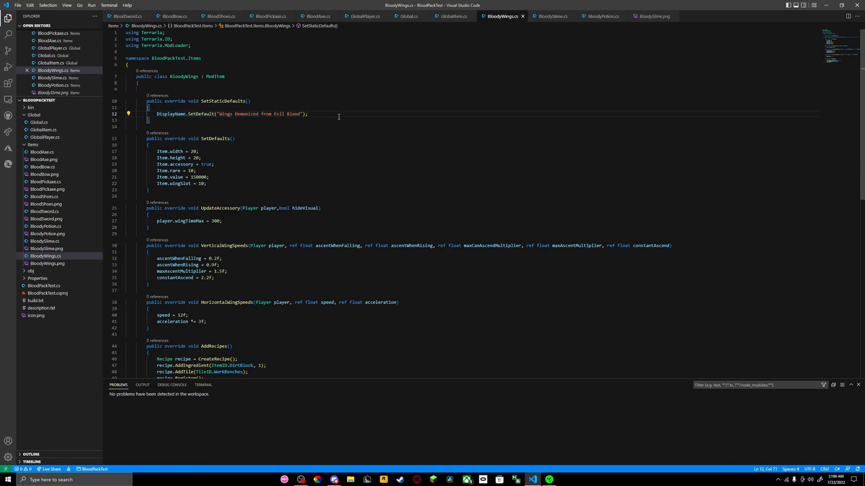
{"action": "mouse_move", "coordinate": [223, 101]}
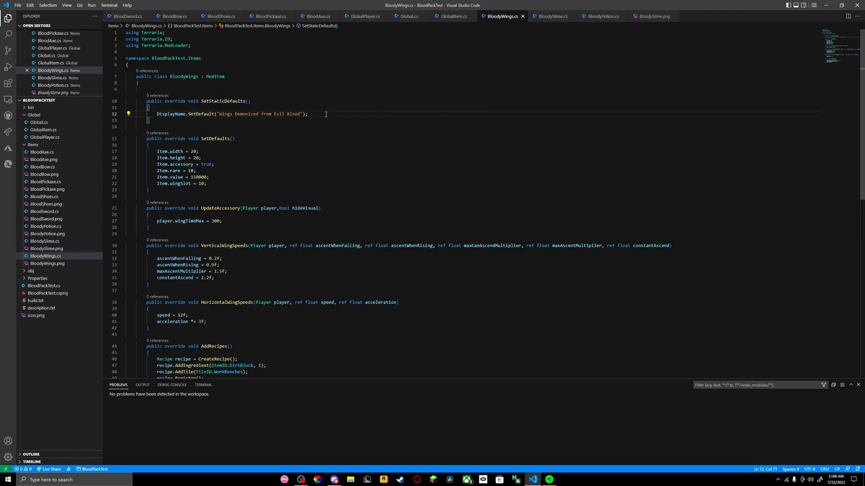
{"action": "mouse_move", "coordinate": [207, 42]}
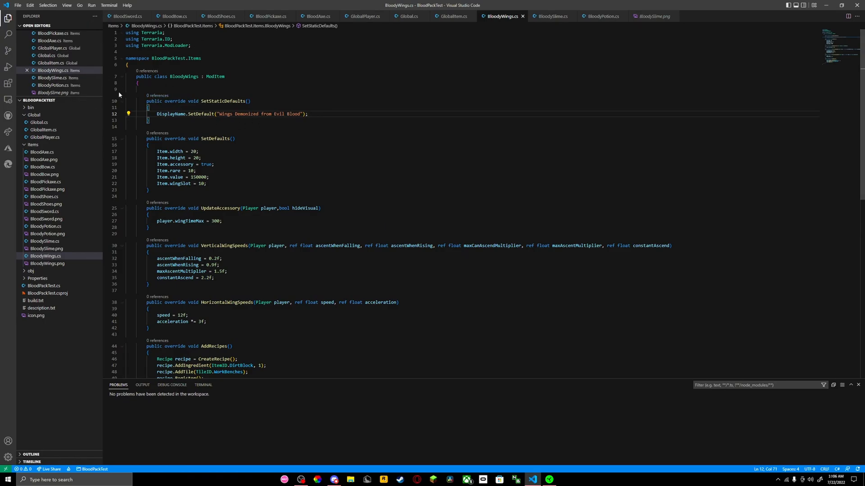
{"action": "mouse_move", "coordinate": [140, 140]}
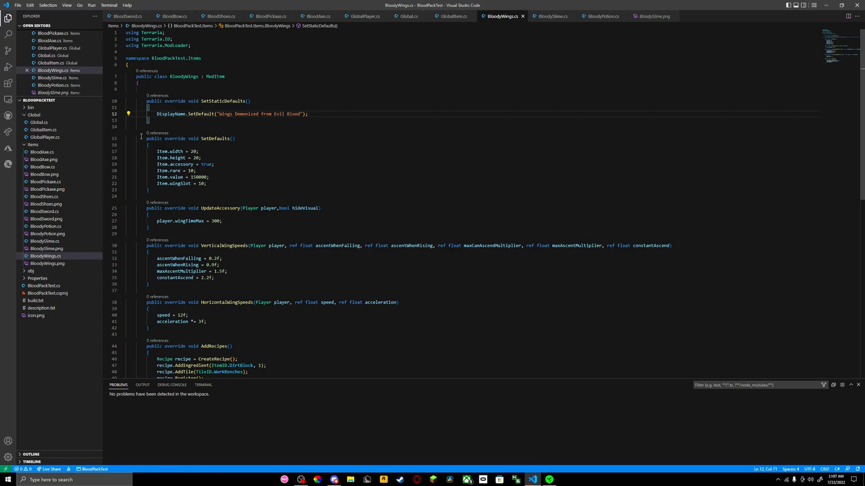
{"action": "left_click", "coordinate": [182, 183]}
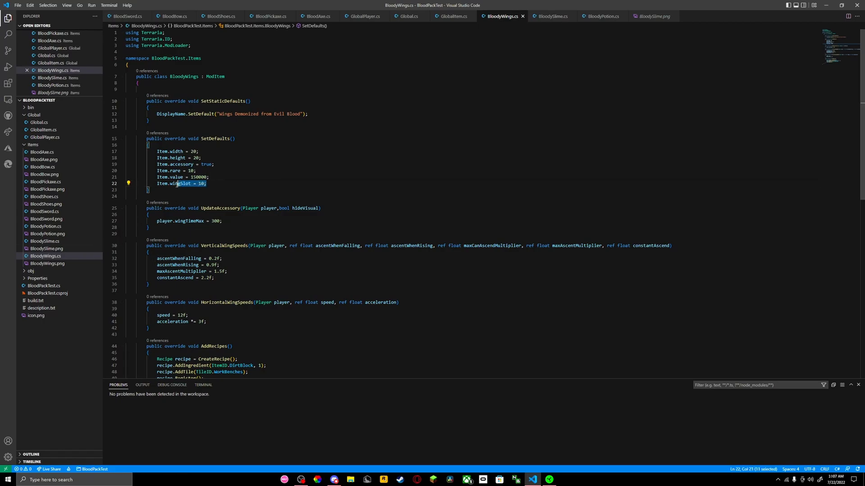
{"action": "left_click", "coordinate": [207, 184]}
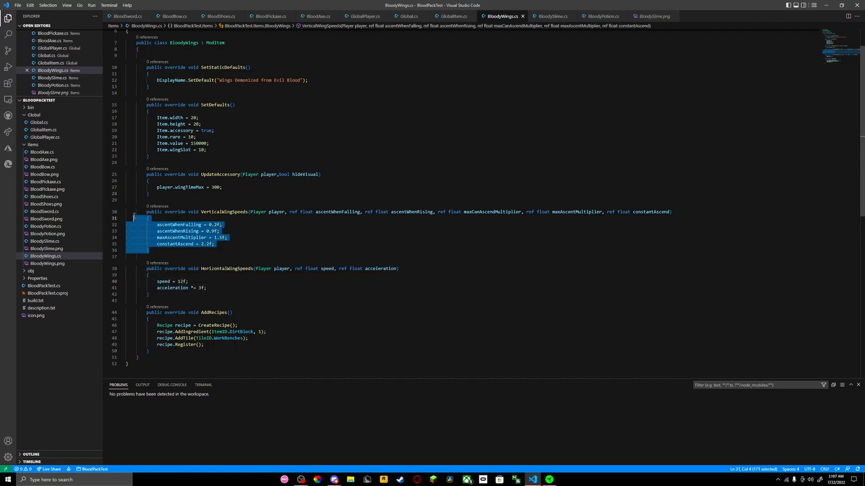
{"action": "left_click", "coordinate": [237, 244]}
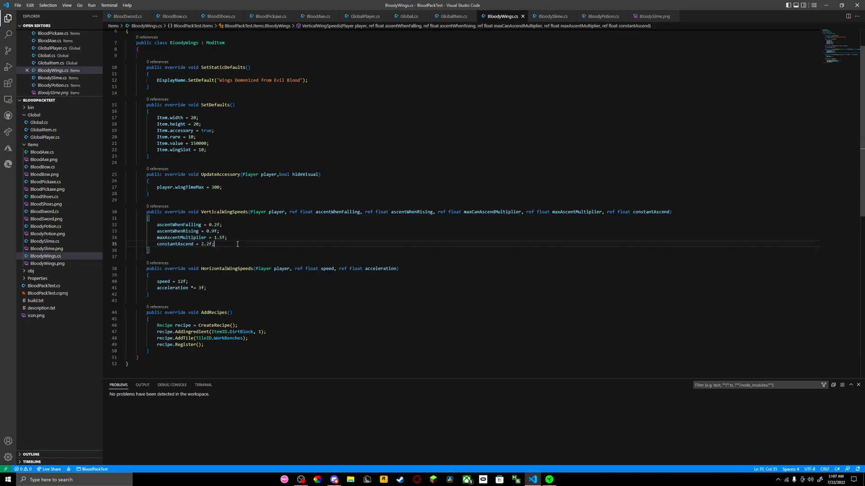
{"action": "left_click", "coordinate": [222, 187]}
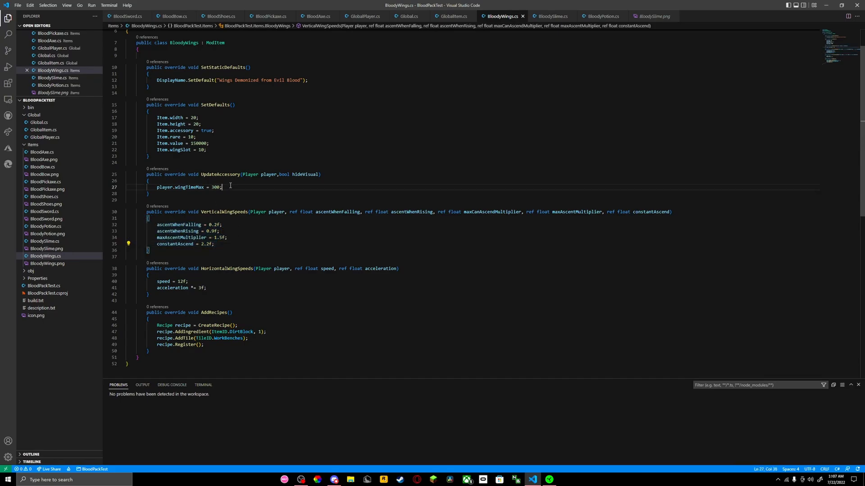
{"action": "triple_click", "coordinate": [187, 187]}
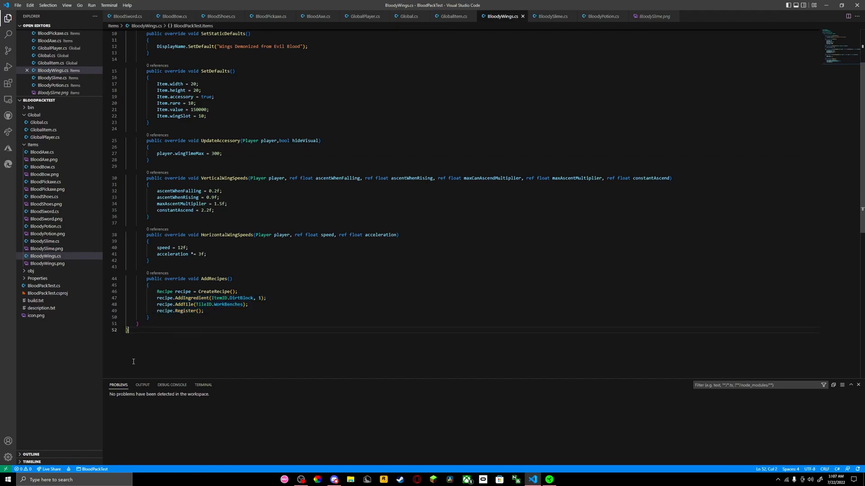
{"action": "mouse_move", "coordinate": [436, 322]}
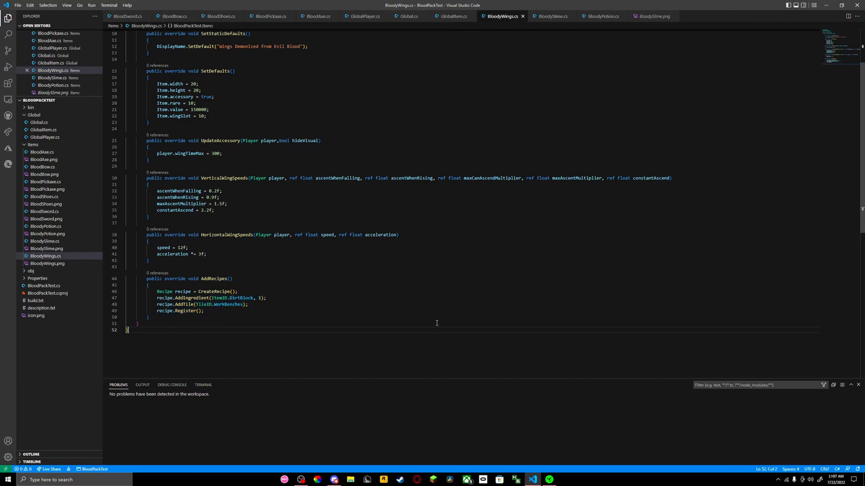
{"action": "left_click", "coordinate": [48, 263]}
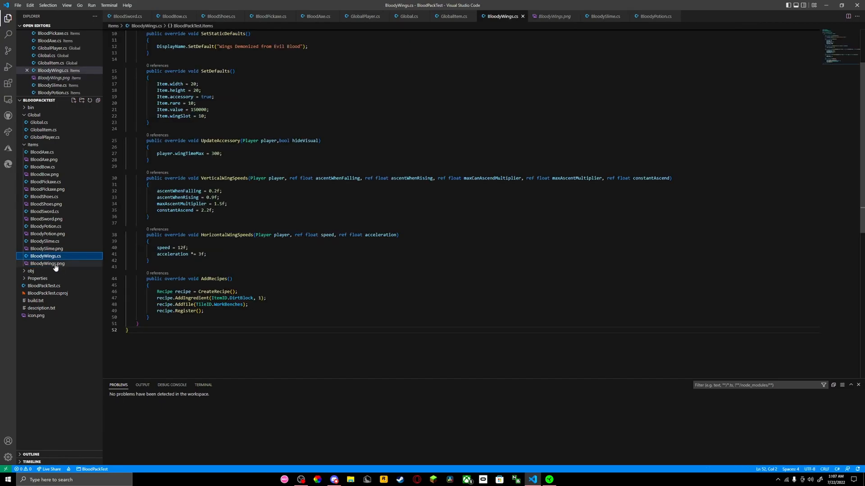
{"action": "left_click", "coordinate": [48, 263]}
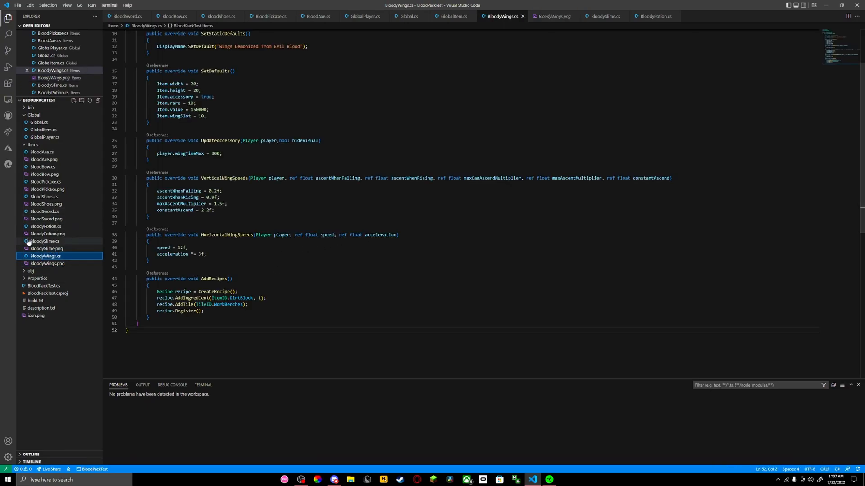
{"action": "mouse_move", "coordinate": [47, 234]}
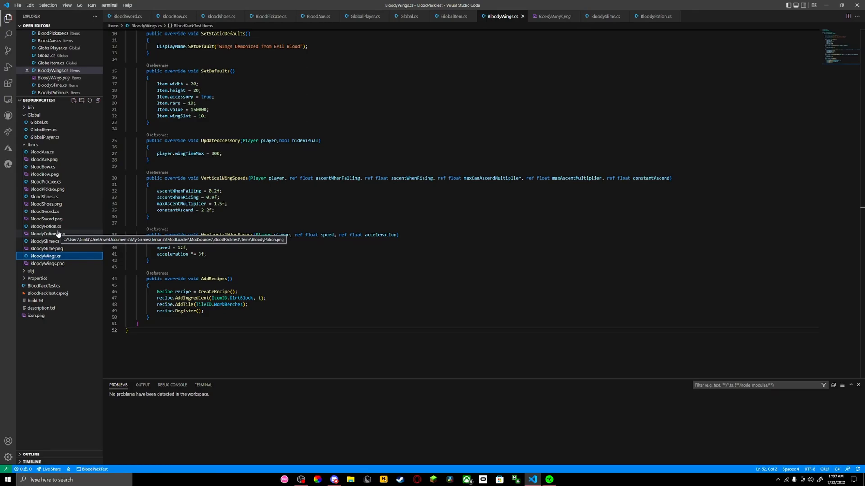
{"action": "left_click", "coordinate": [46, 226]}
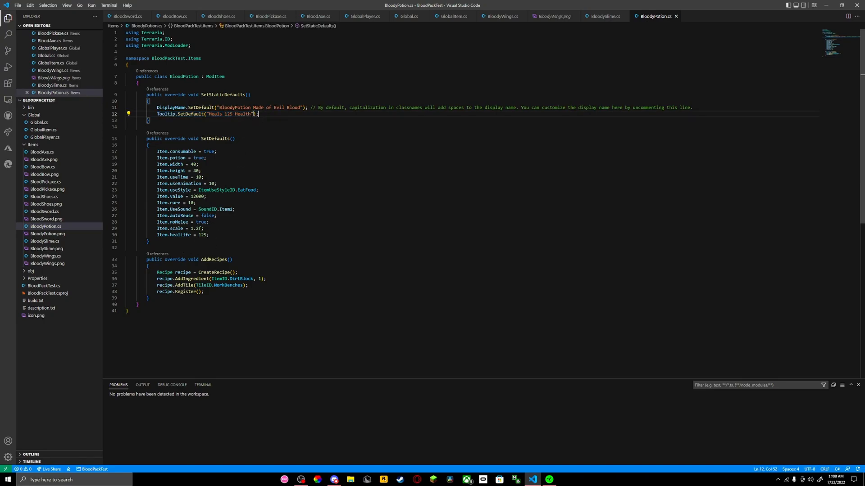
- Review BloodyPotion's SetDefaults unchanged, then bring up GlobalItem.cs with the VortexBeater override
{"action": "left_click", "coordinate": [208, 235]}
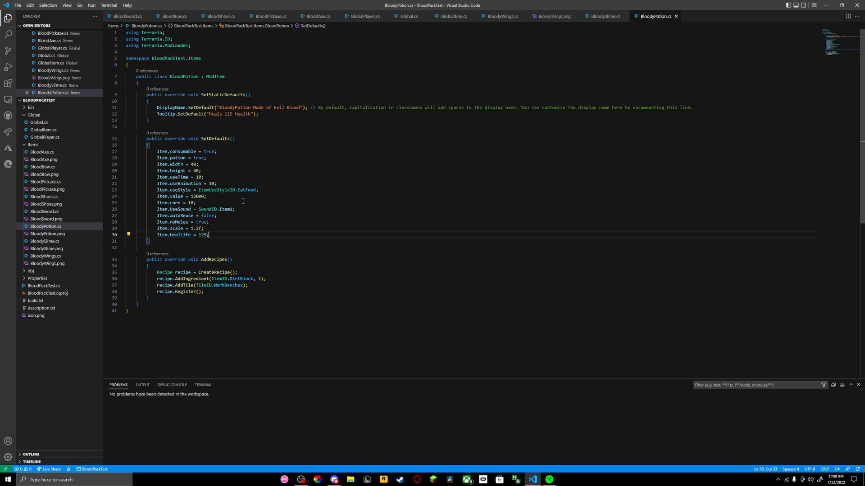
{"action": "mouse_move", "coordinate": [217, 175]}
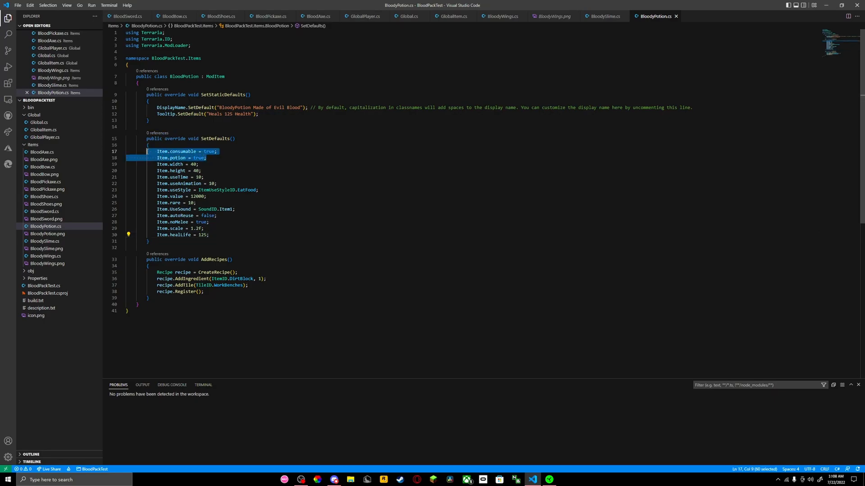
{"action": "left_click", "coordinate": [206, 158]}
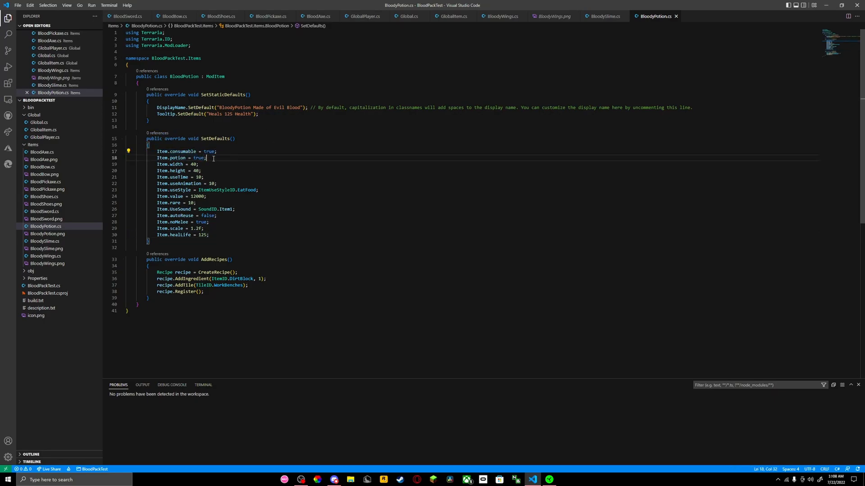
{"action": "mouse_move", "coordinate": [304, 191]}
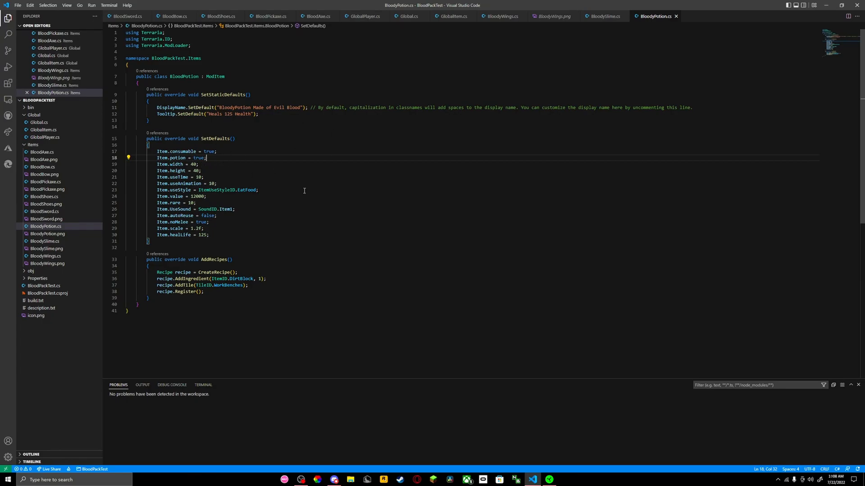
{"action": "mouse_move", "coordinate": [211, 159]}
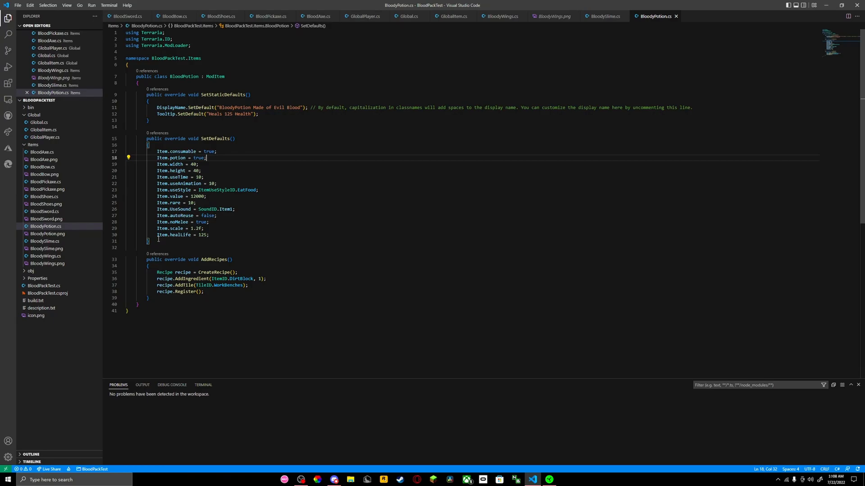
{"action": "left_click", "coordinate": [259, 189]}
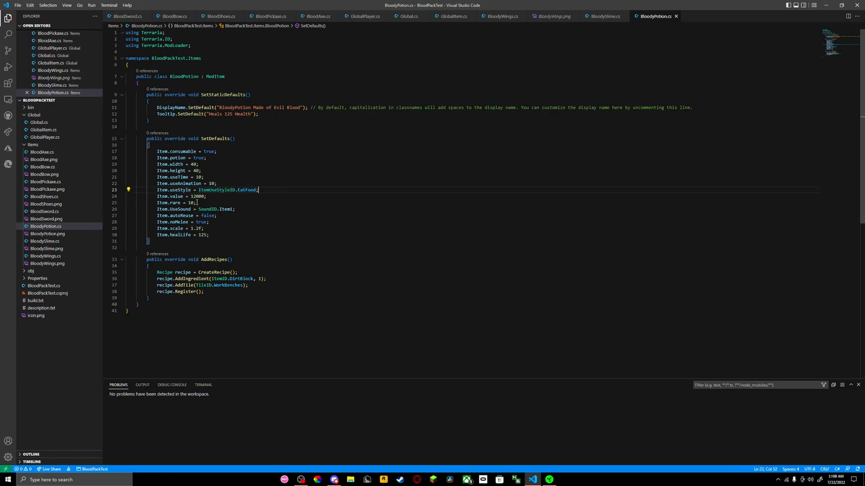
{"action": "left_click", "coordinate": [198, 202]}
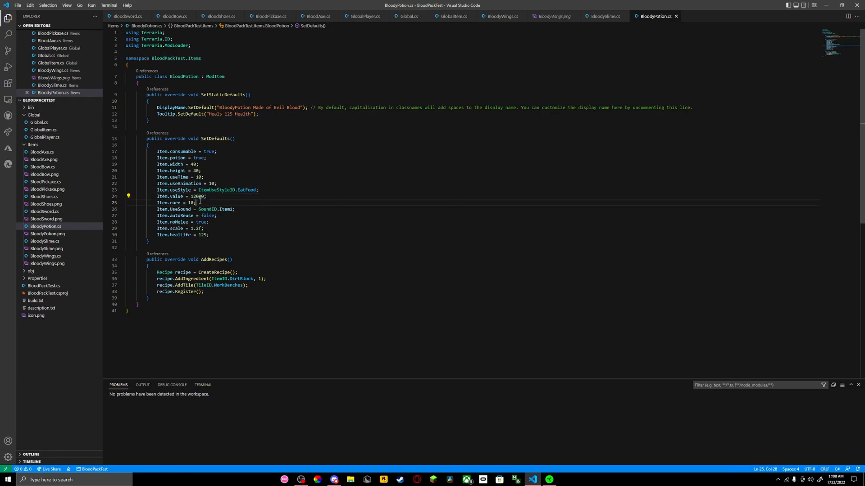
{"action": "double_click", "coordinate": [192, 203]}
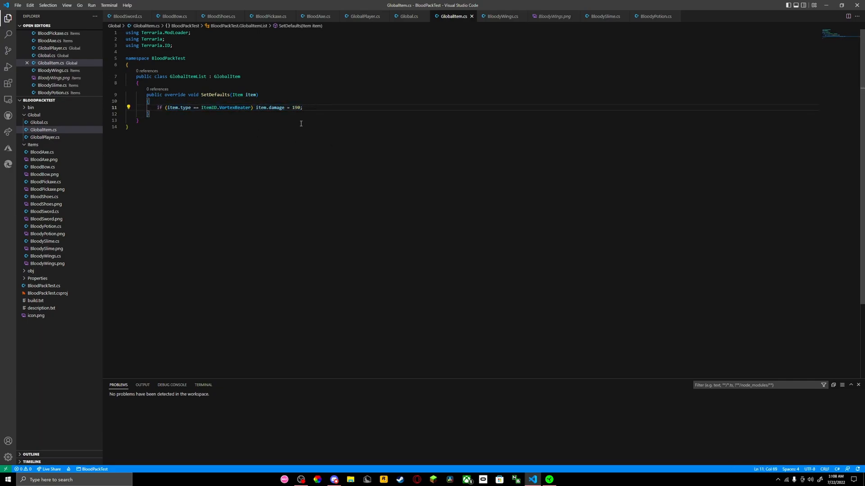
- Add 'if (item.type == ItemID.NebulaBlaze) item.damage = 190;' to GlobalItem.cs and save
{"action": "key", "text": "enter"}
{"action": "type", "text": "{"}
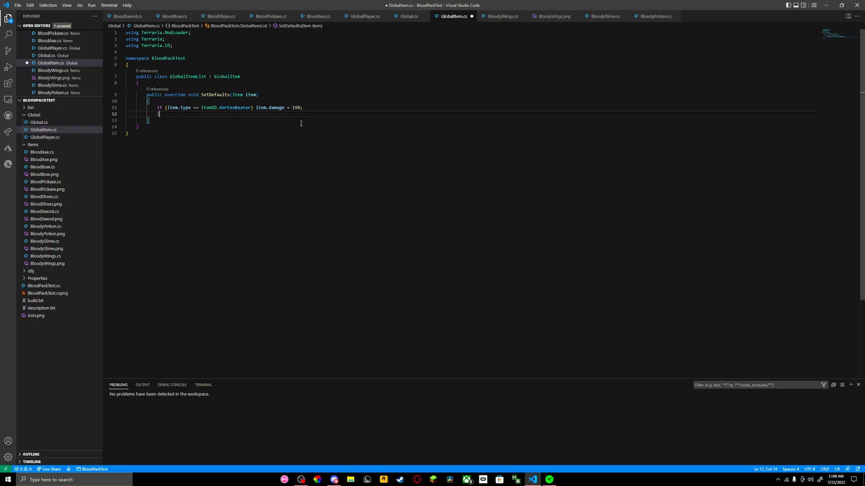
{"action": "type", "text": "if (item.type == ItemID.VortexBeater) item.damage = 190;"}
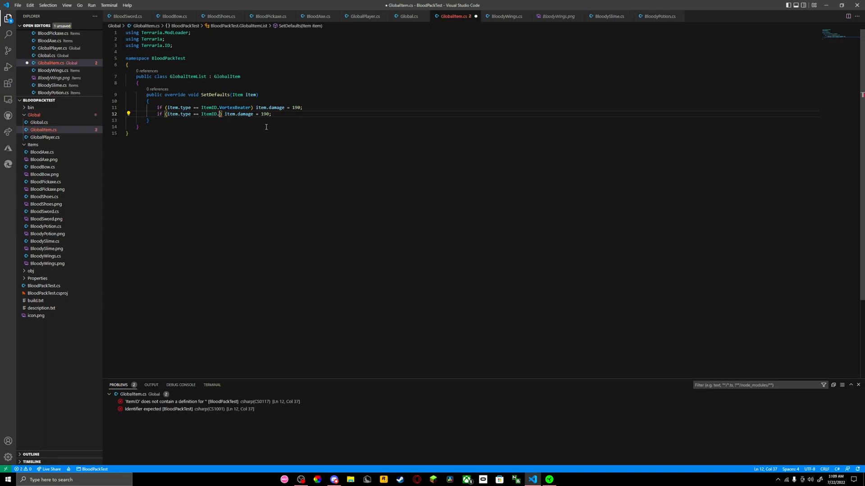
{"action": "type", "text": "Nebula"}
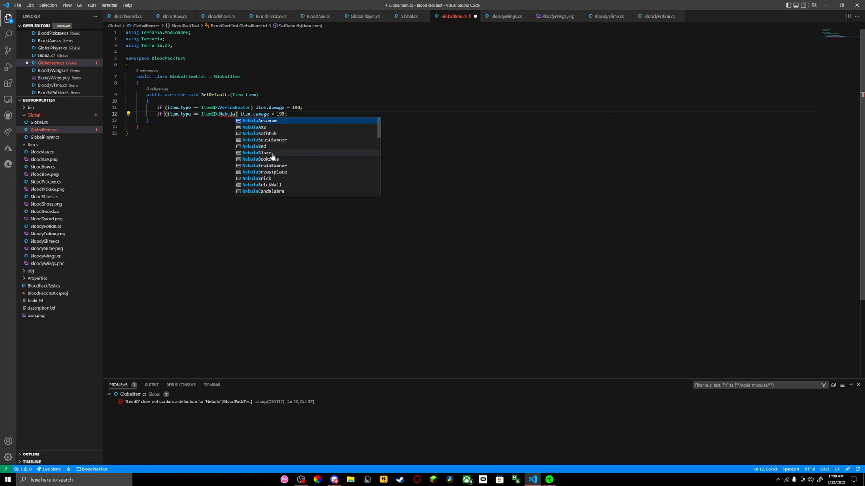
{"action": "scroll", "scroll_direction": "down", "scroll_amount": 3}
{"action": "type", "text": "Blaze"}
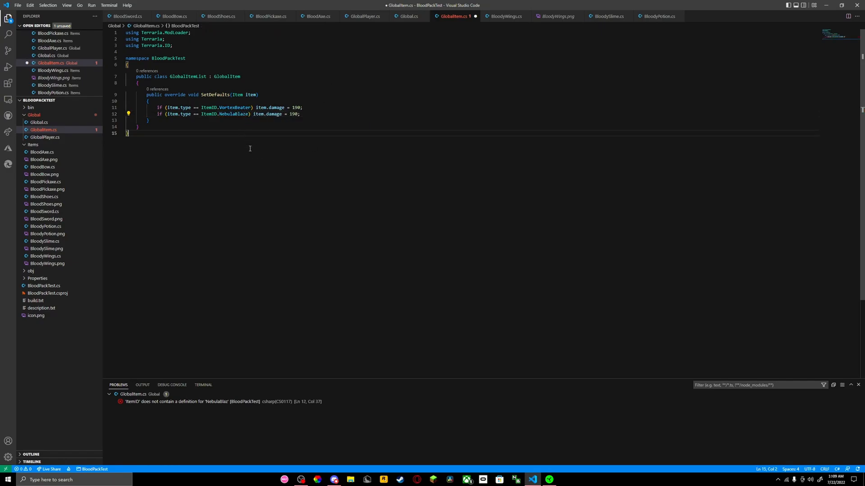
{"action": "key", "text": "ctrl+s"}
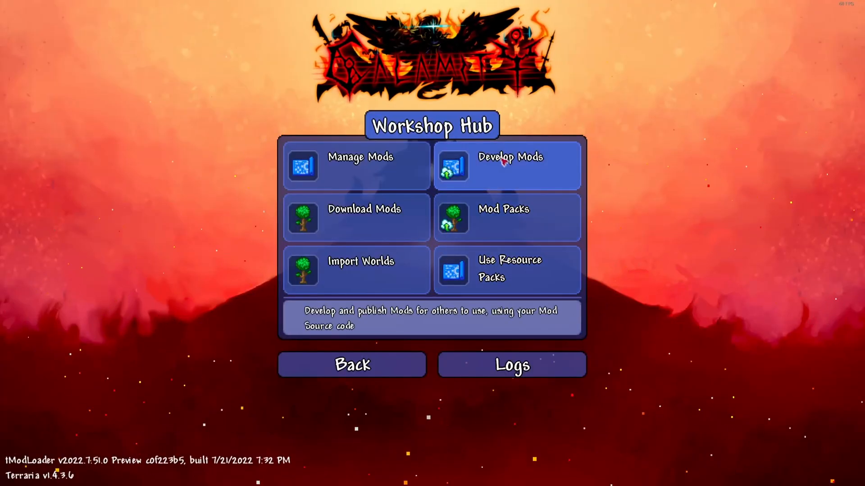
- Go to Develop Mods in the Workshop Hub to build BloodPackTest
{"action": "left_click", "coordinate": [507, 165]}
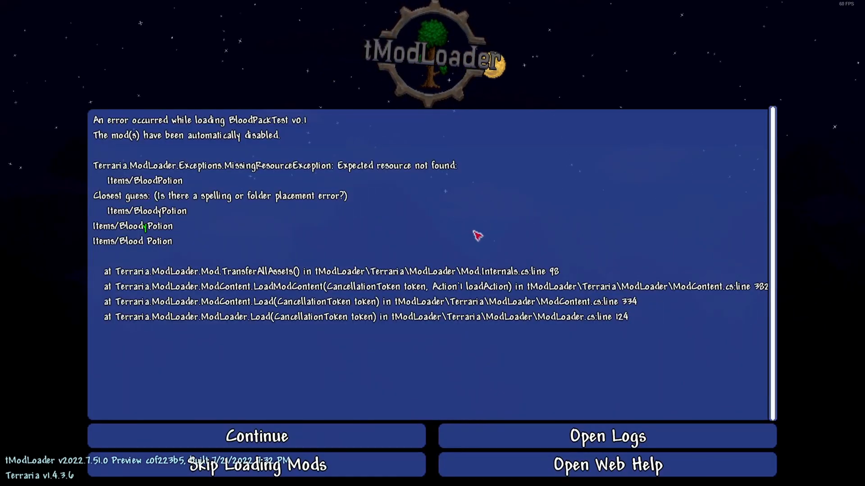
{"action": "mouse_move", "coordinate": [128, 245]}
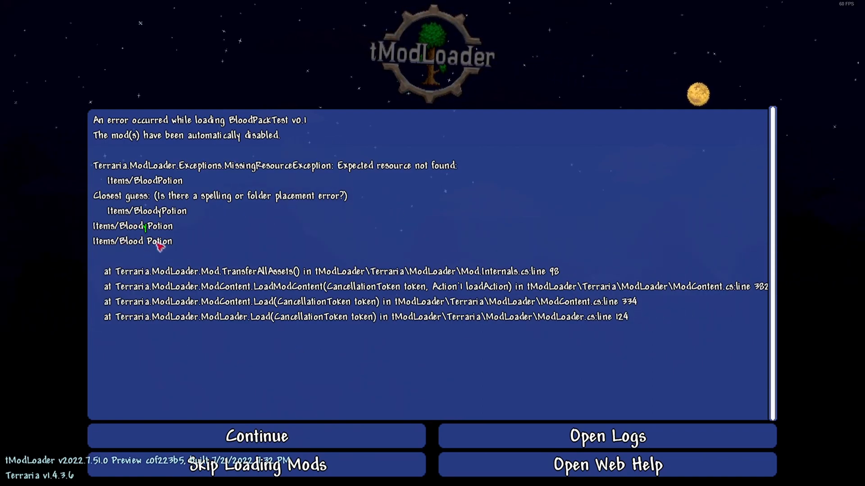
{"action": "mouse_move", "coordinate": [314, 380]}
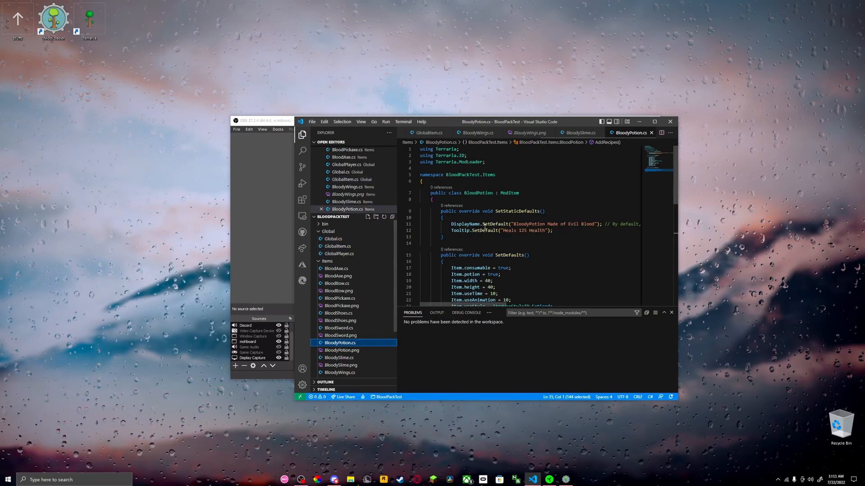
{"action": "mouse_move", "coordinate": [479, 193]}
{"action": "type", "text": "y"}
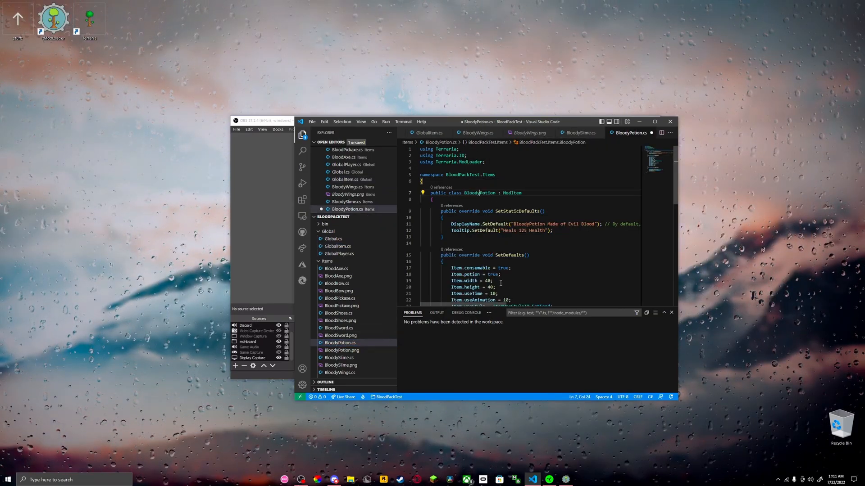
- Scroll BloodyPotion.cs while renaming the BloodPotion class to BloodyPotion
{"action": "scroll", "scroll_direction": "down", "scroll_amount": 3}
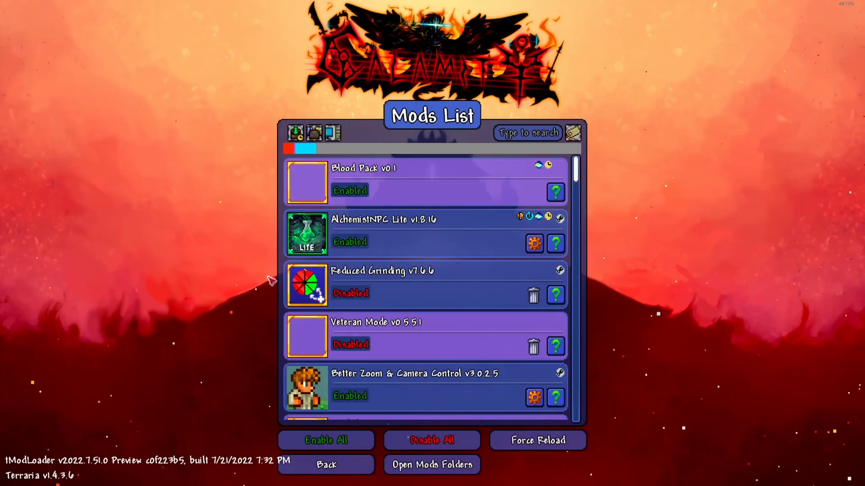
- Leave the Mods List and Workshop Hub, then play as the tester character
{"action": "left_click", "coordinate": [325, 464]}
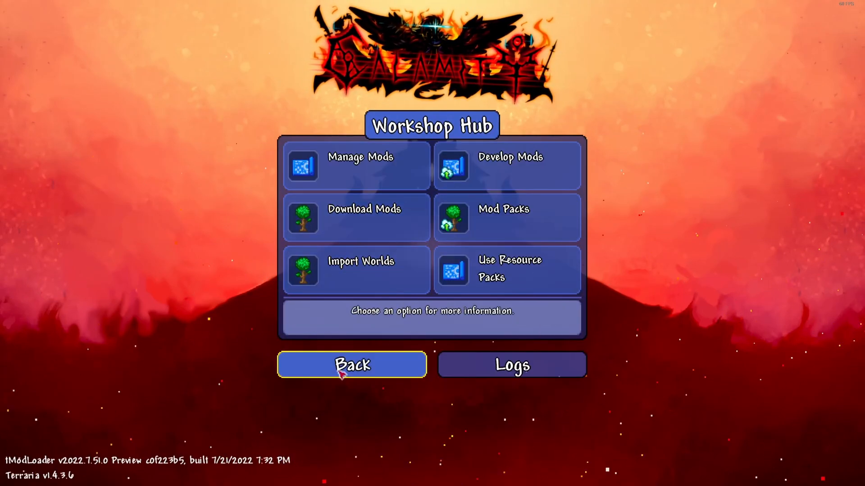
{"action": "left_click", "coordinate": [351, 365]}
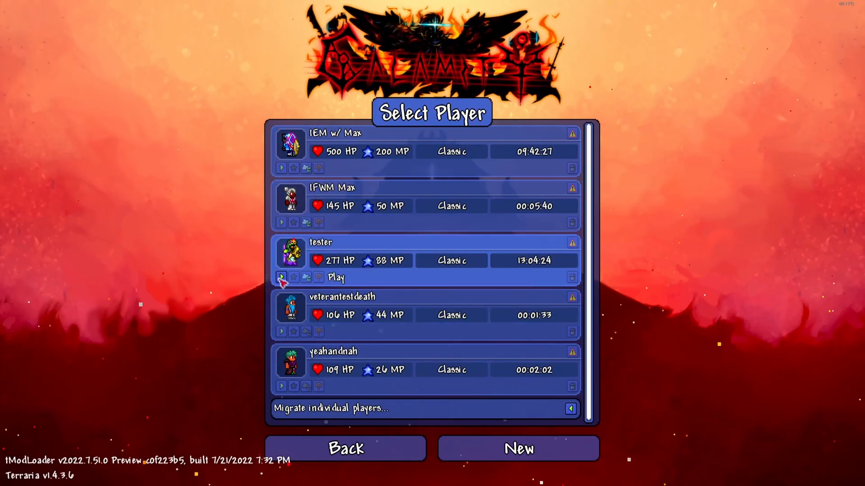
{"action": "left_click", "coordinate": [281, 278]}
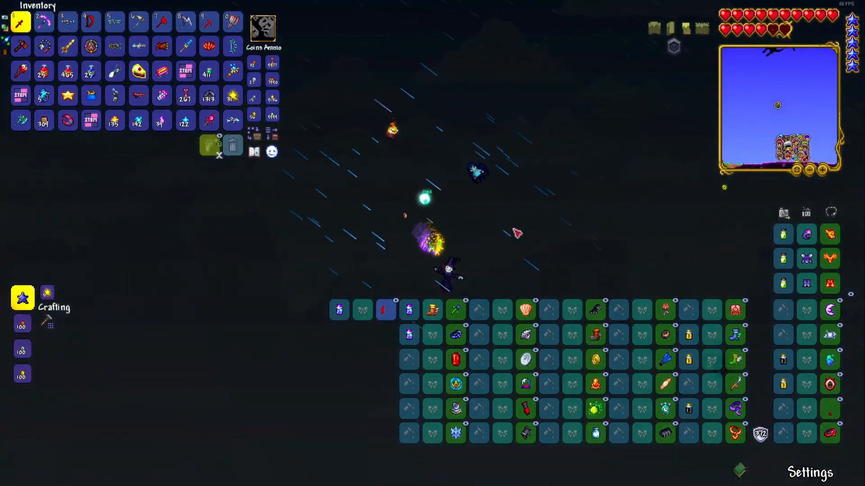
- Toggle the inventory to read the Vortex Beater and Bloody Potion tooltips, then exit to desktop
{"action": "key", "text": "Escape"}
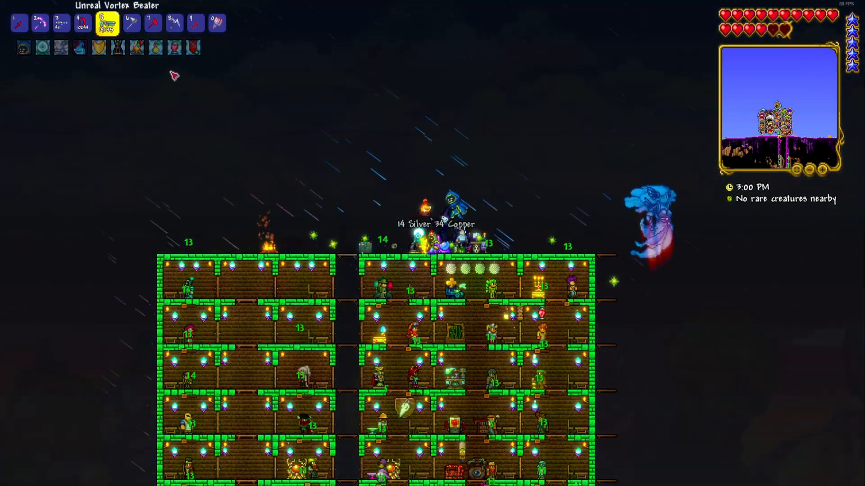
{"action": "key", "text": "escape"}
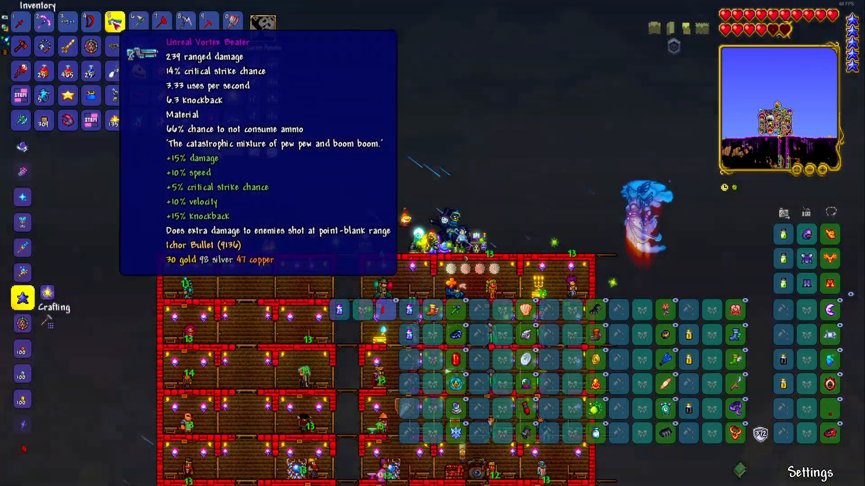
{"action": "mouse_move", "coordinate": [186, 72]}
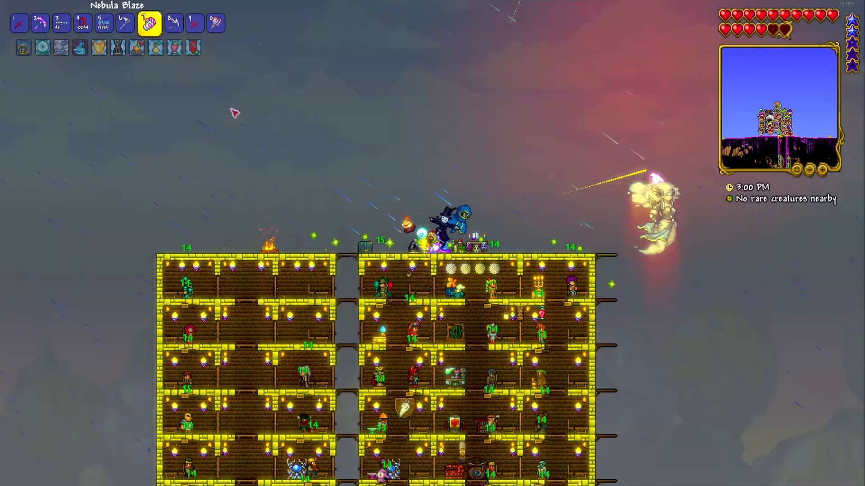
{"action": "key", "text": "Escape"}
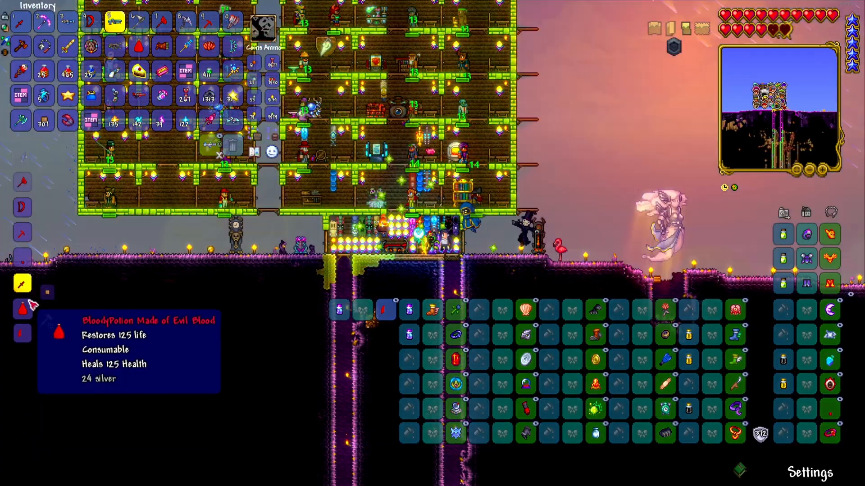
{"action": "mouse_move", "coordinate": [22, 309]}
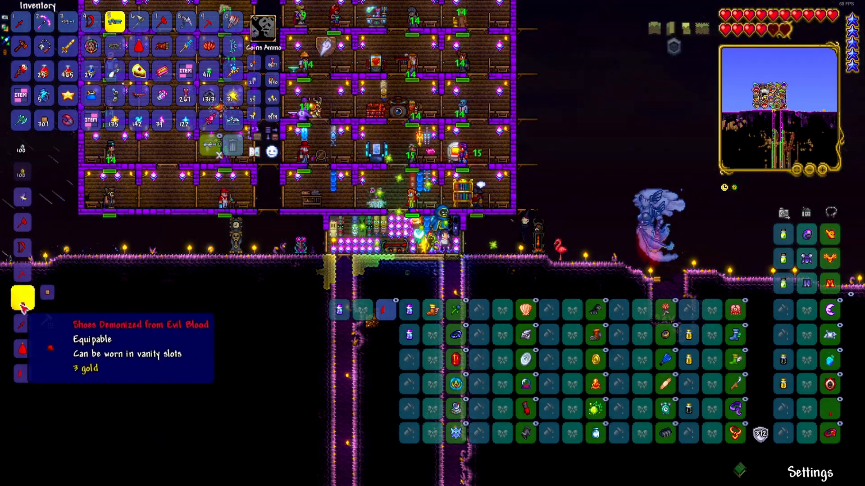
{"action": "mouse_move", "coordinate": [487, 285]}
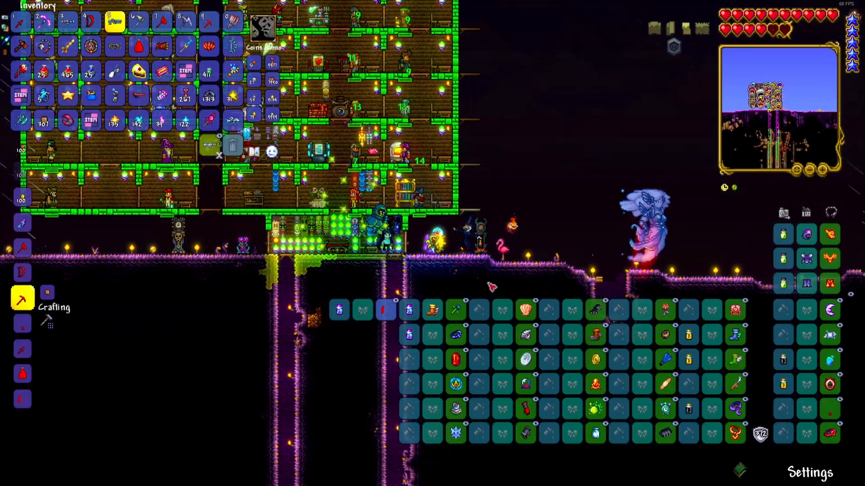
{"action": "key", "text": "Escape"}
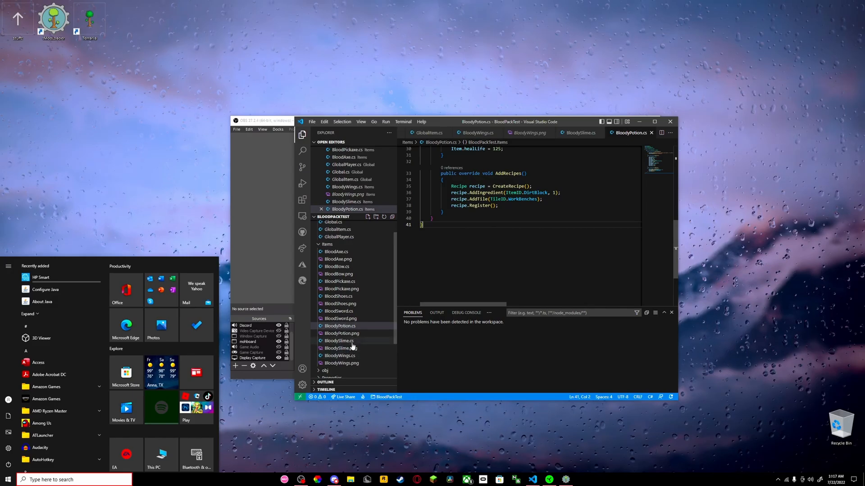
{"action": "left_click", "coordinate": [339, 341]}
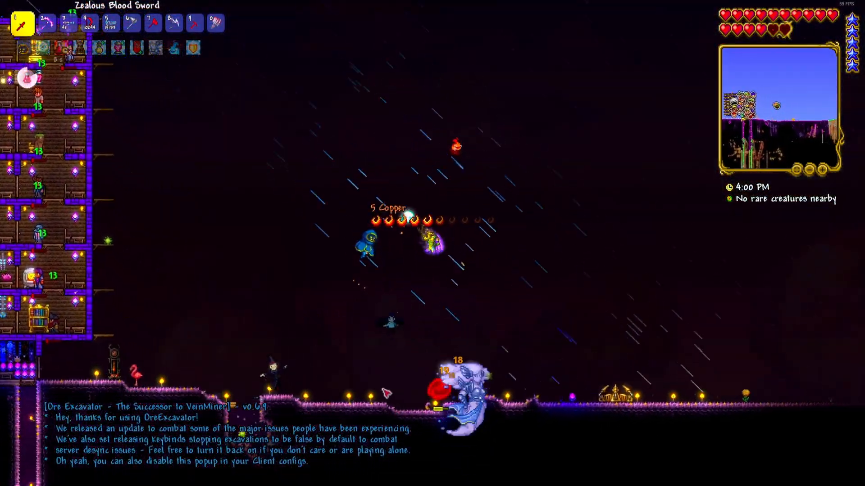
- Switch to the Celestial Reaper on the hotbar
{"action": "left_click", "coordinate": [170, 23]}
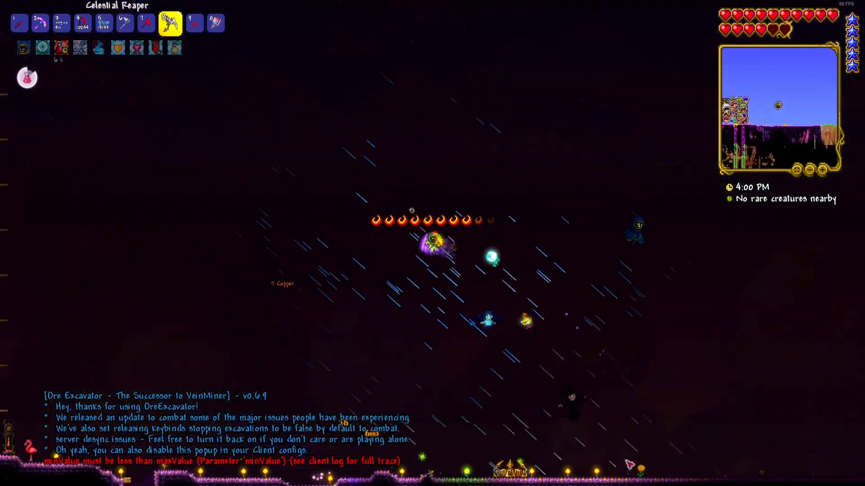